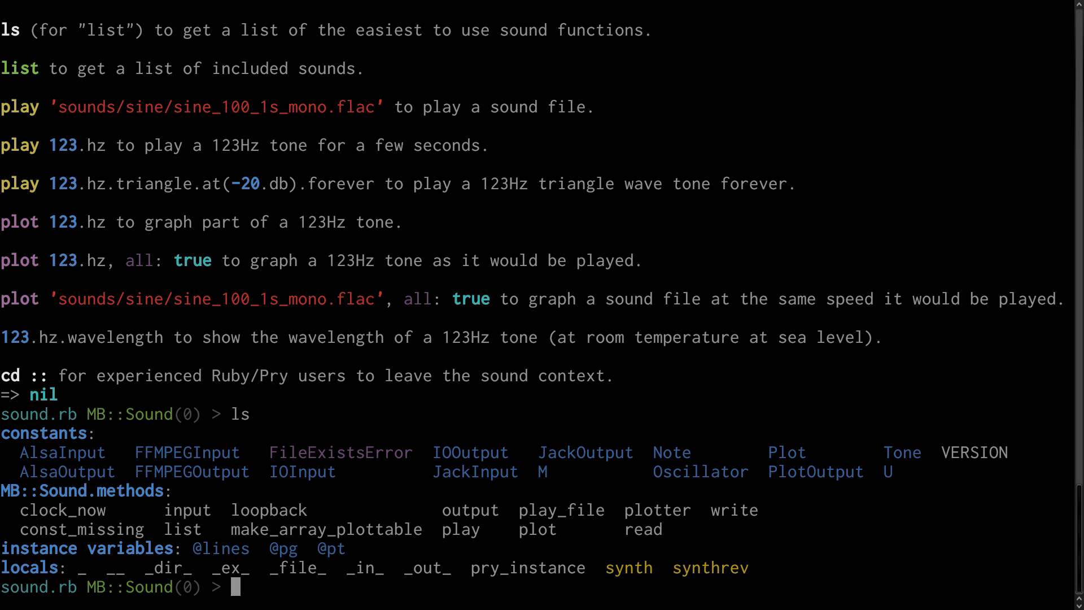
# Step: View the play method's documented source with show-method -d, then enable glhtui visualization
pyautogui.write('show-m')
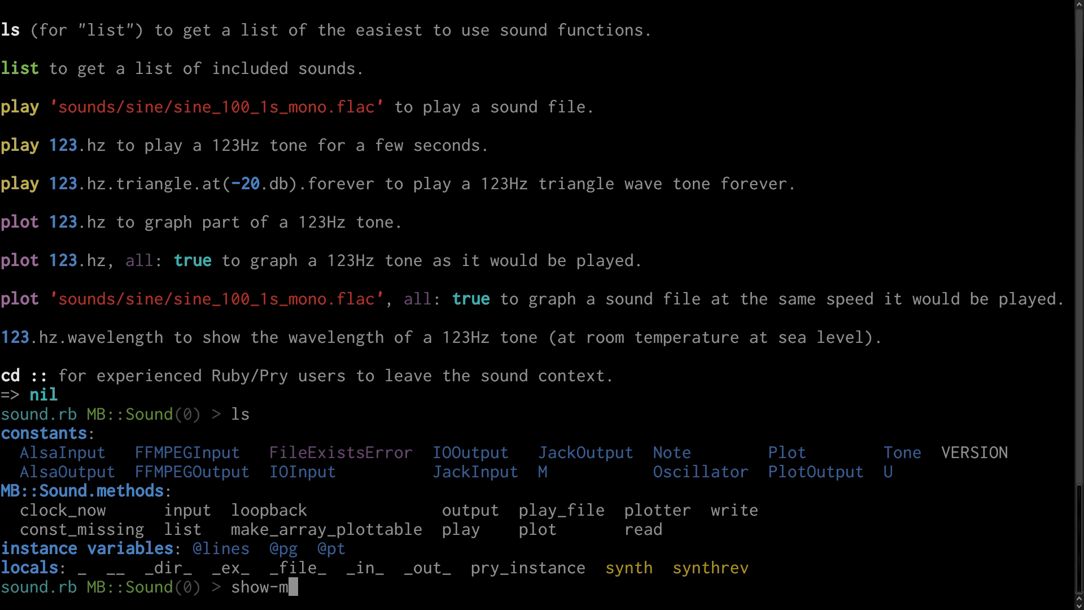
pyautogui.write('ethod -d')
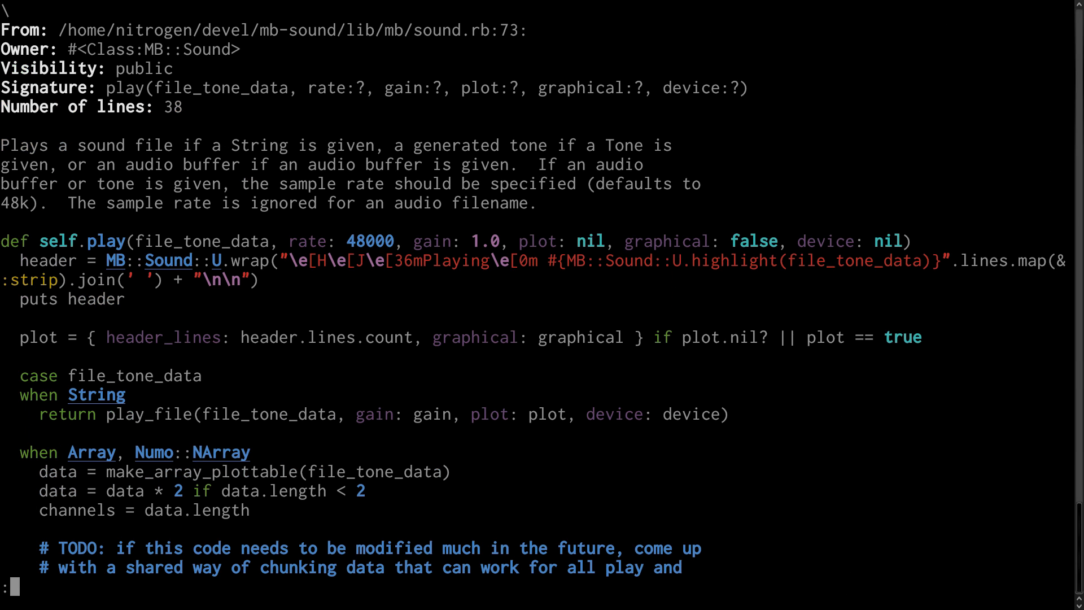
pyautogui.scroll(-3)
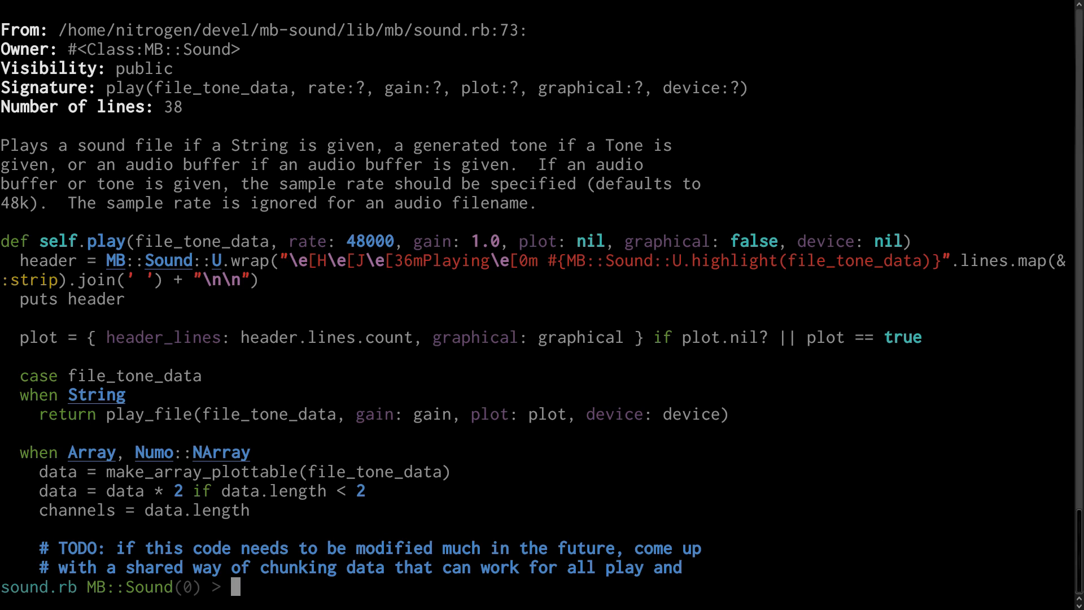
pyautogui.write('use_glhtui')
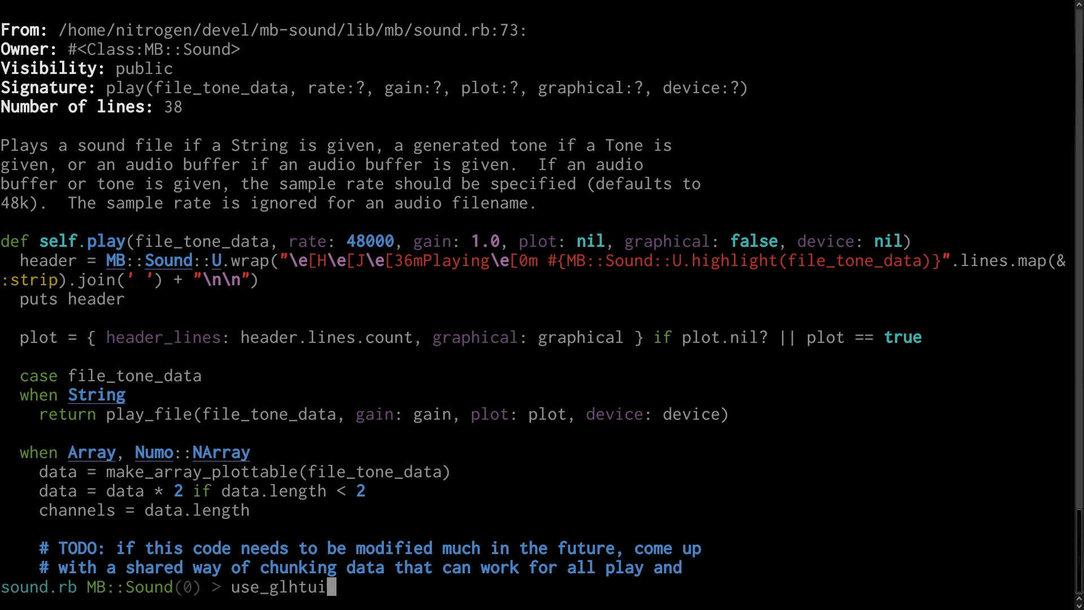
pyautogui.press('Return')
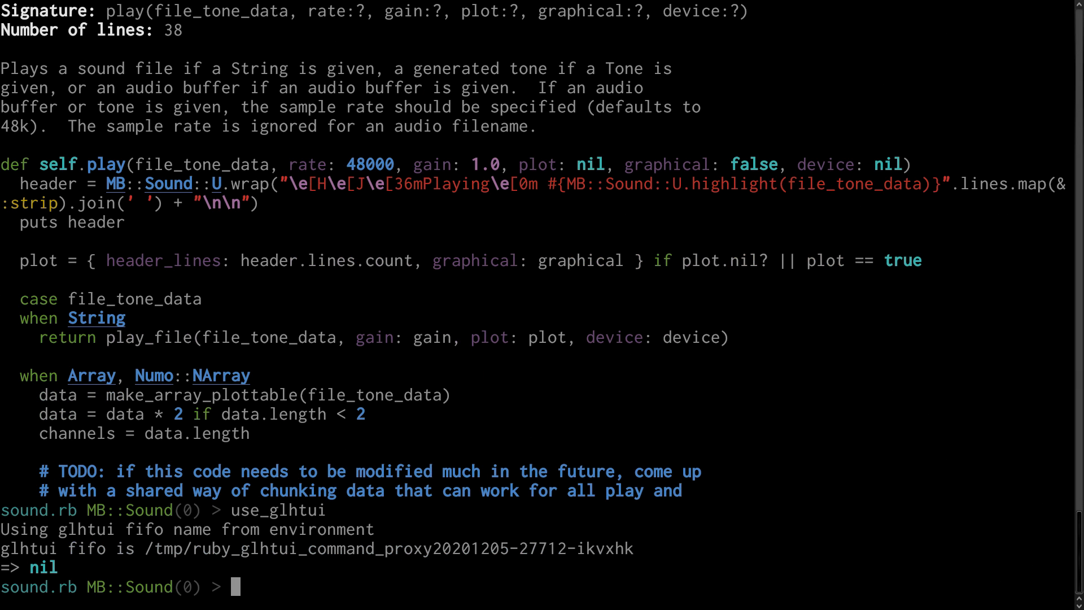
# Step: Enter play '/tmp/synthrev.flac' at the Pry prompt without running it
pyautogui.write('play')
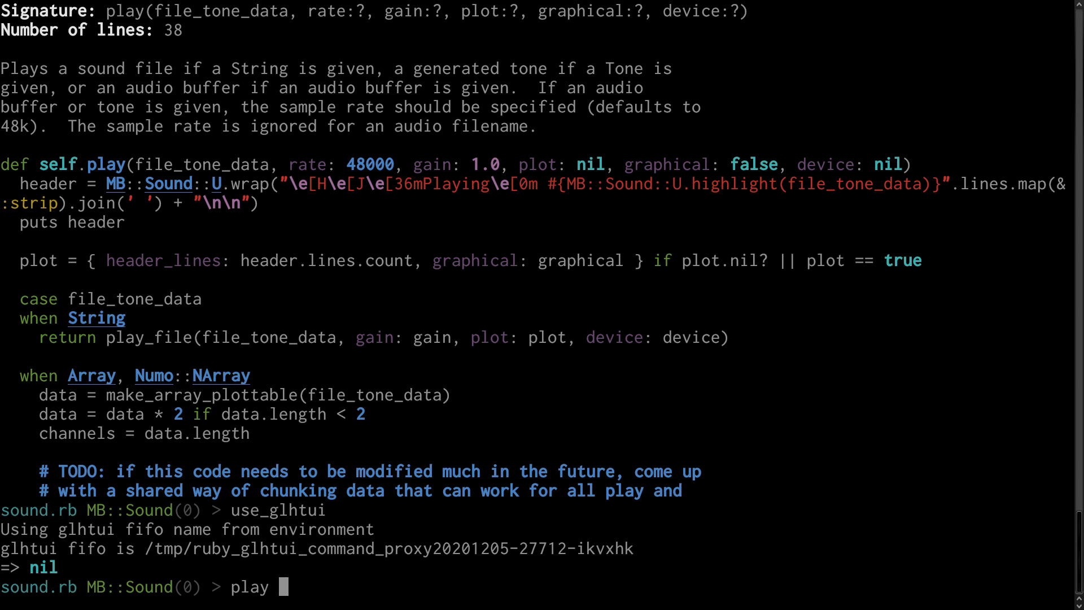
pyautogui.write("'/tmp")
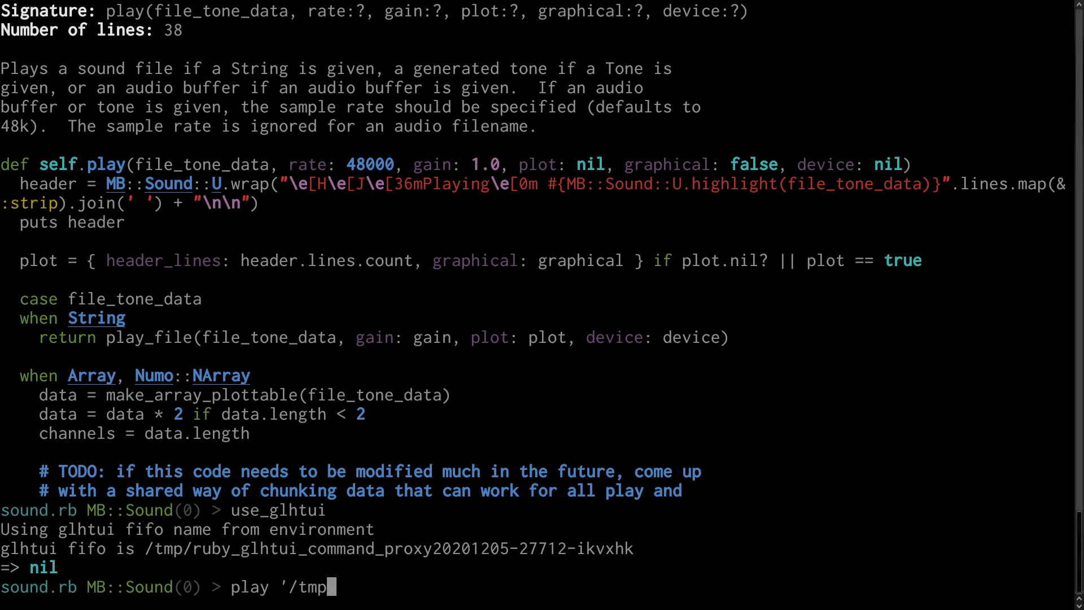
pyautogui.write("synthrev.flac'")
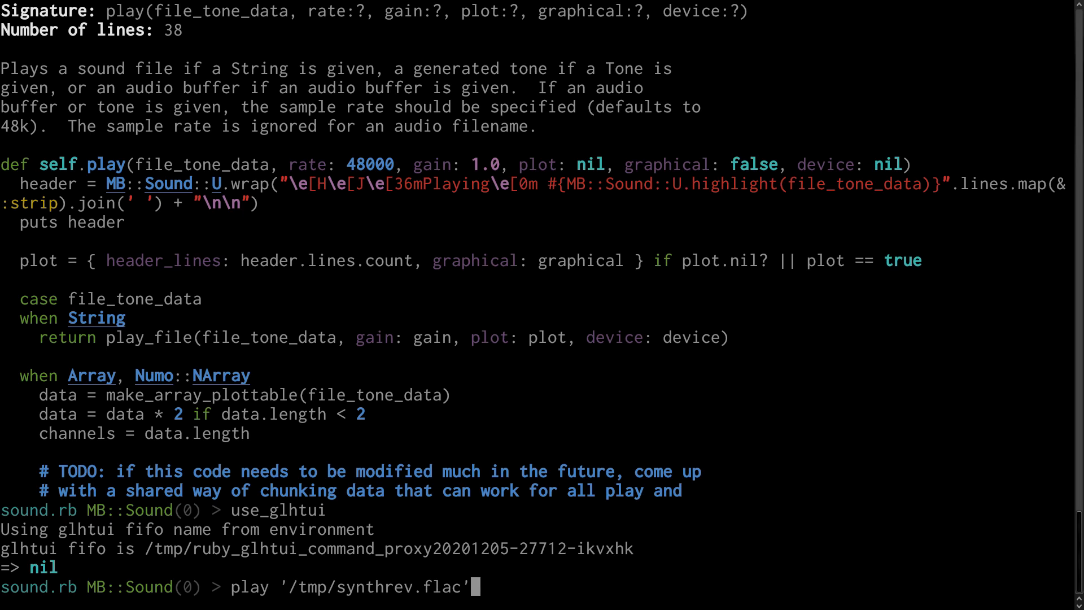